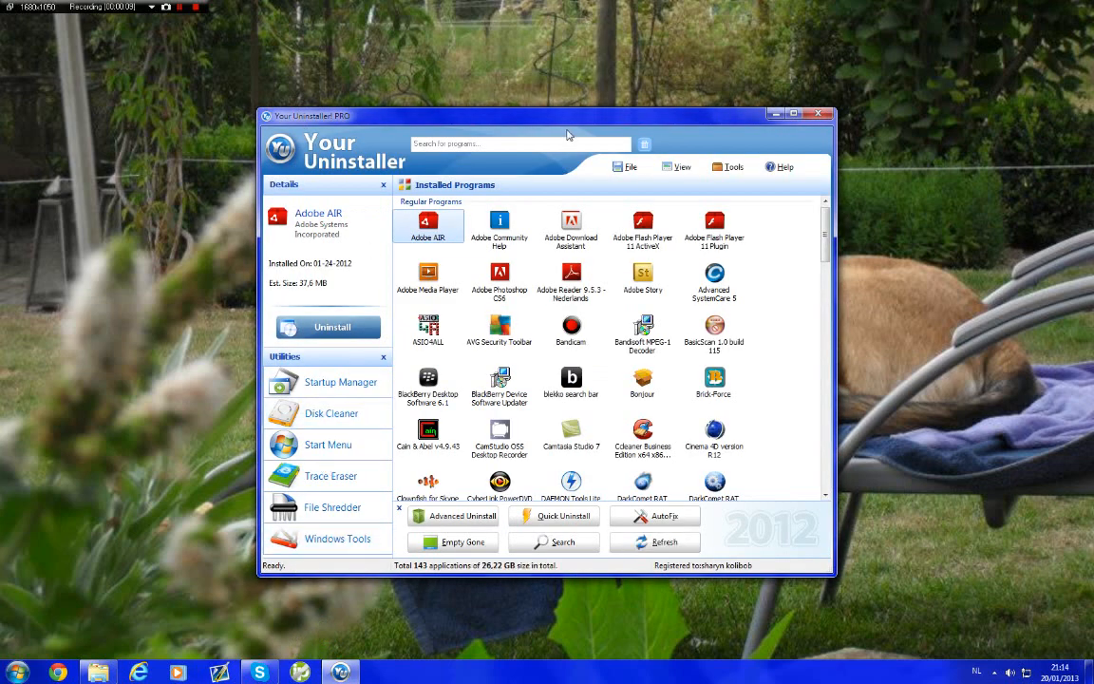
mouse_move(783, 159)
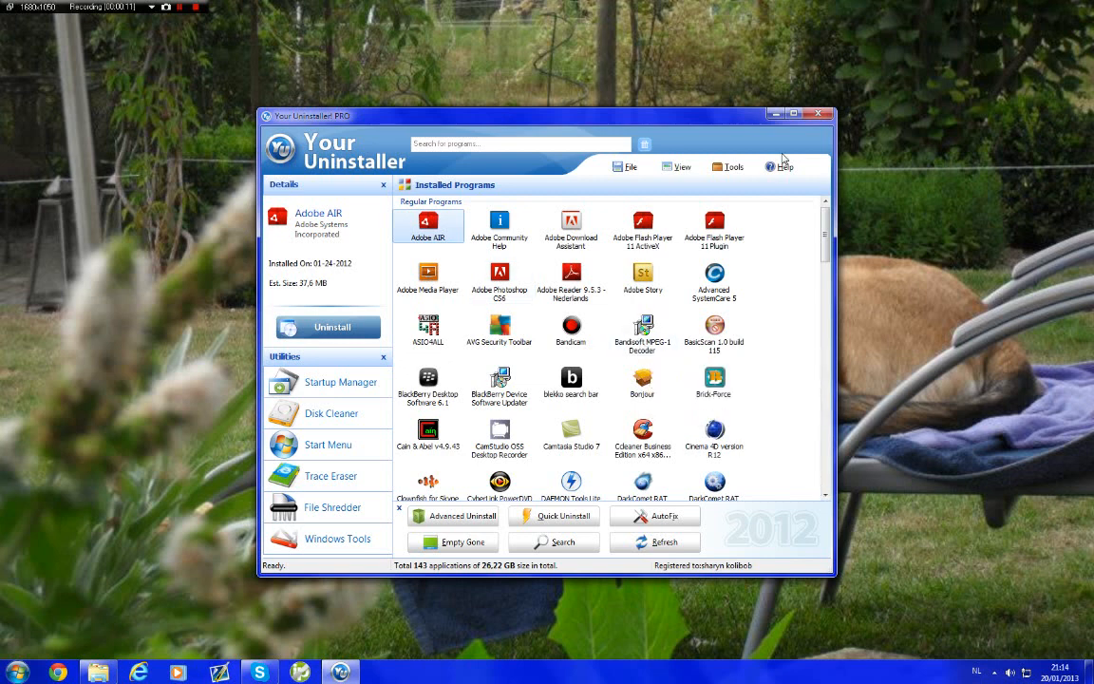
- Start uninstalling blekko search bar, dismissing the error message to reach the uninstall-mode page
scroll("down", 3)
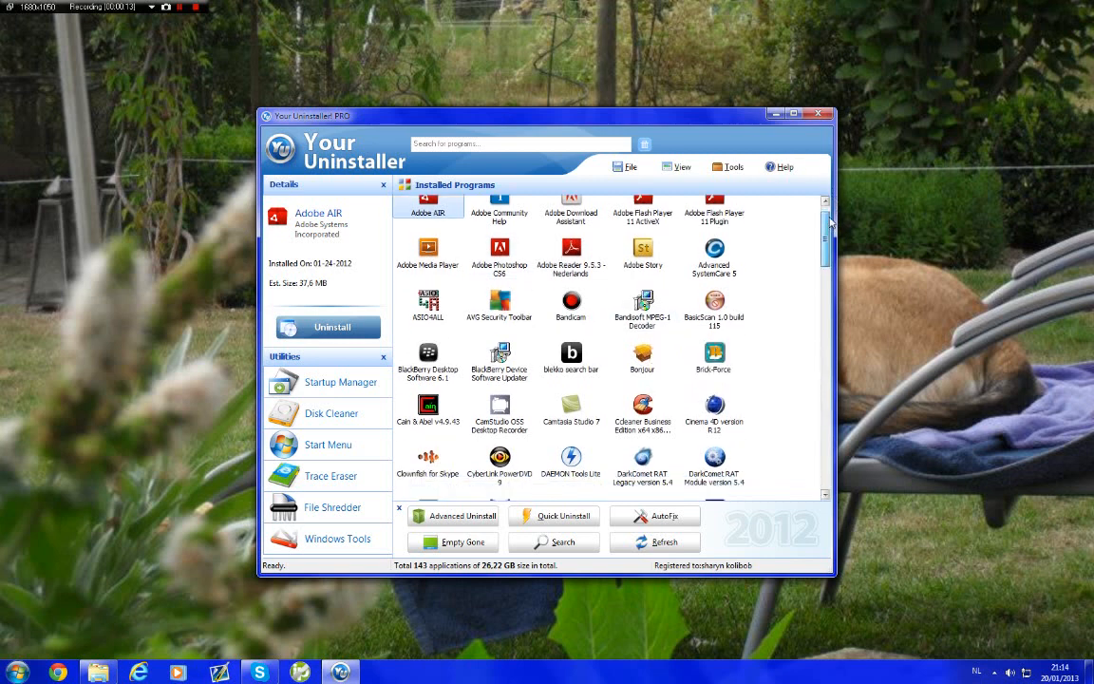
scroll("down", 3)
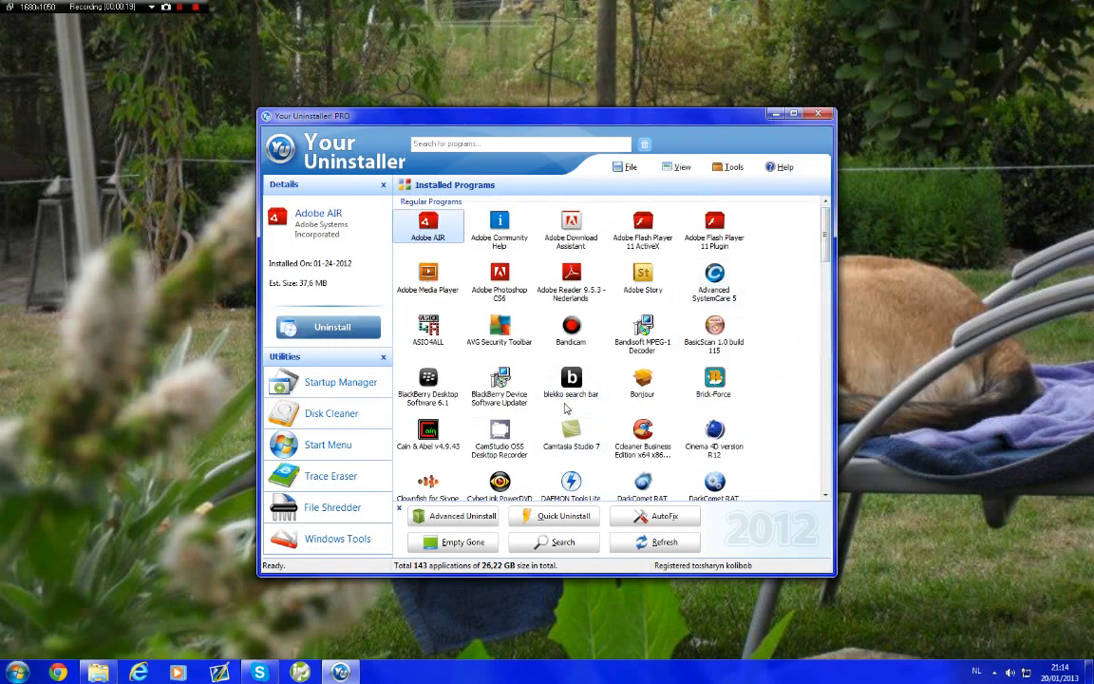
left_click(570, 380)
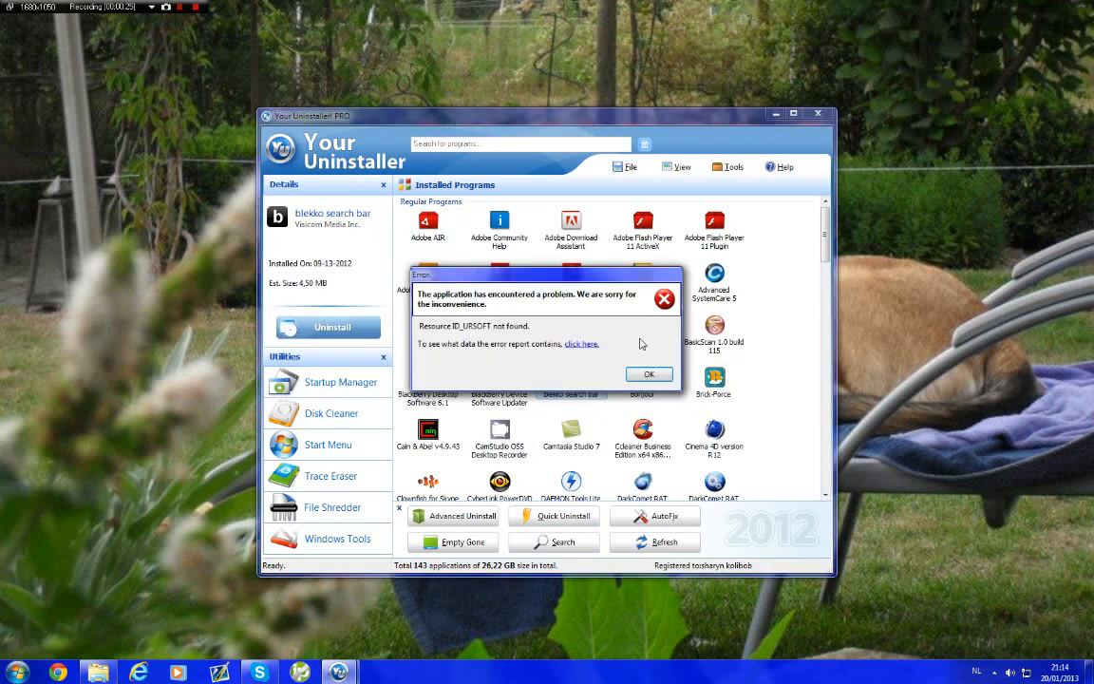
left_click(650, 373)
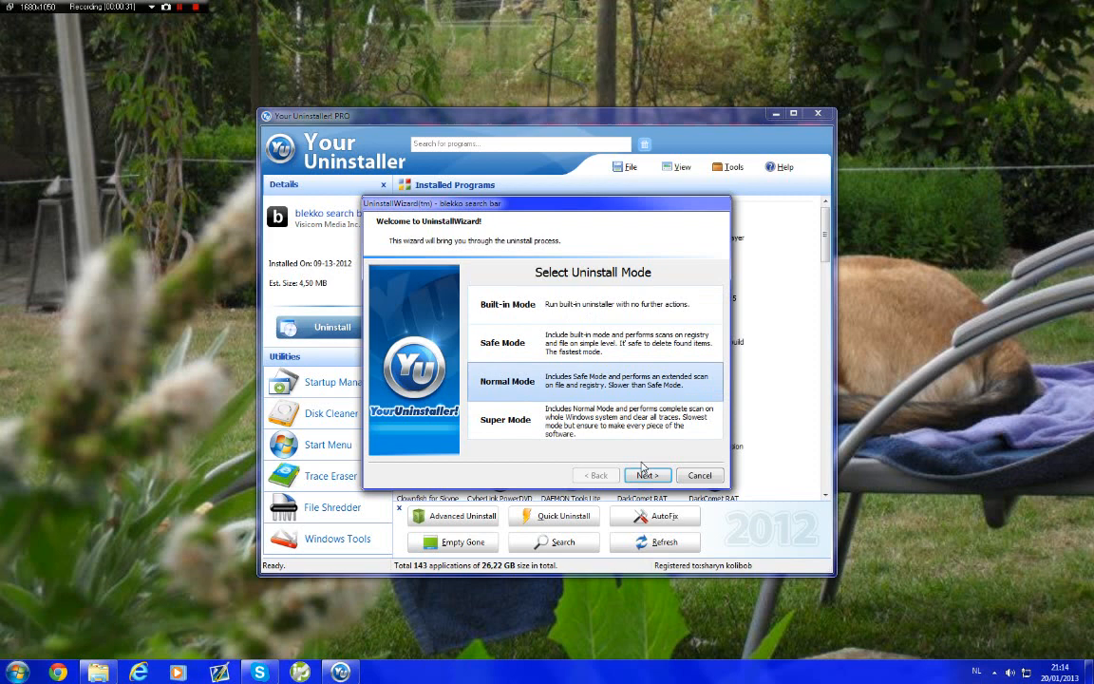
- Proceed in Normal Mode and run blekko search bar's own uninstaller through to removal
left_click(646, 475)
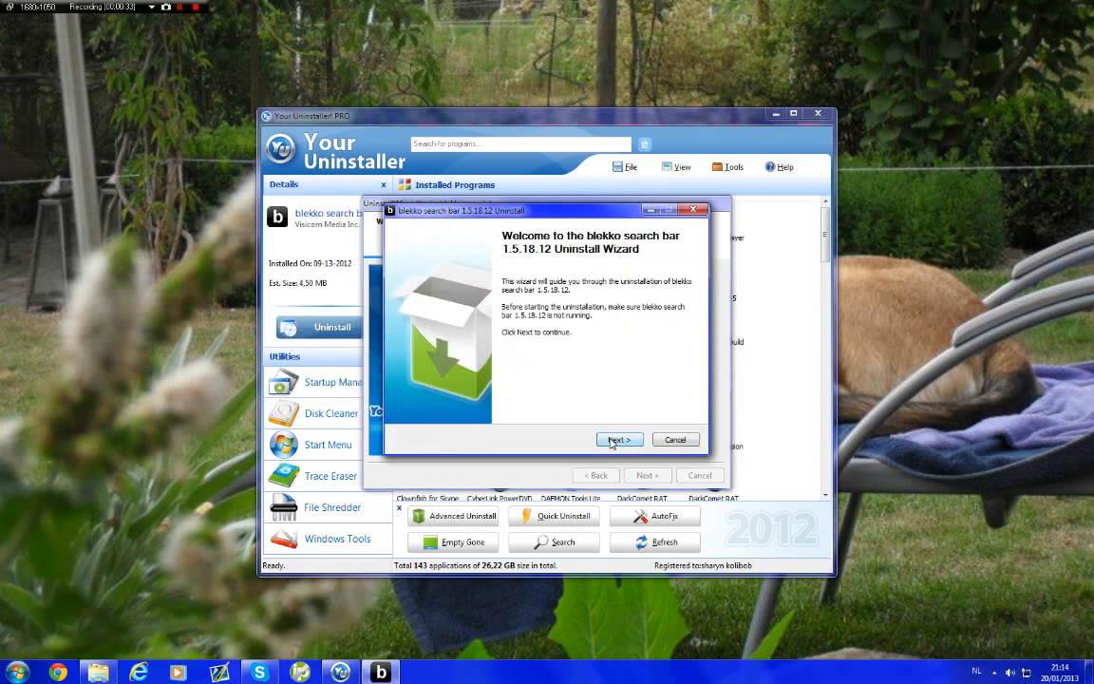
left_click(619, 439)
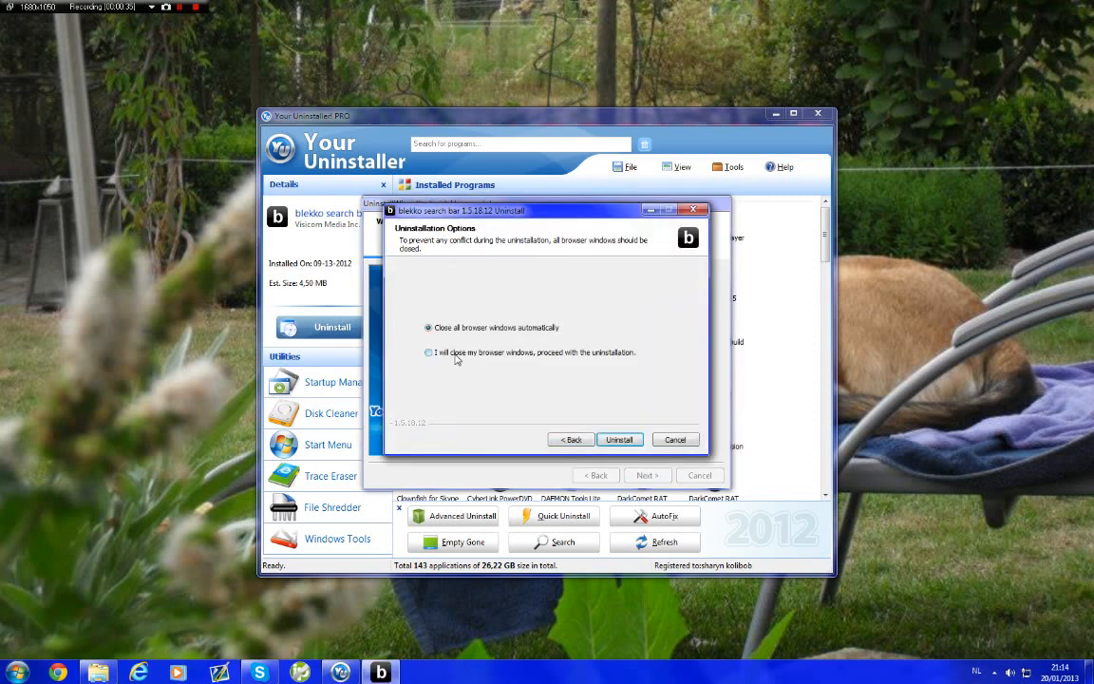
left_click(619, 439)
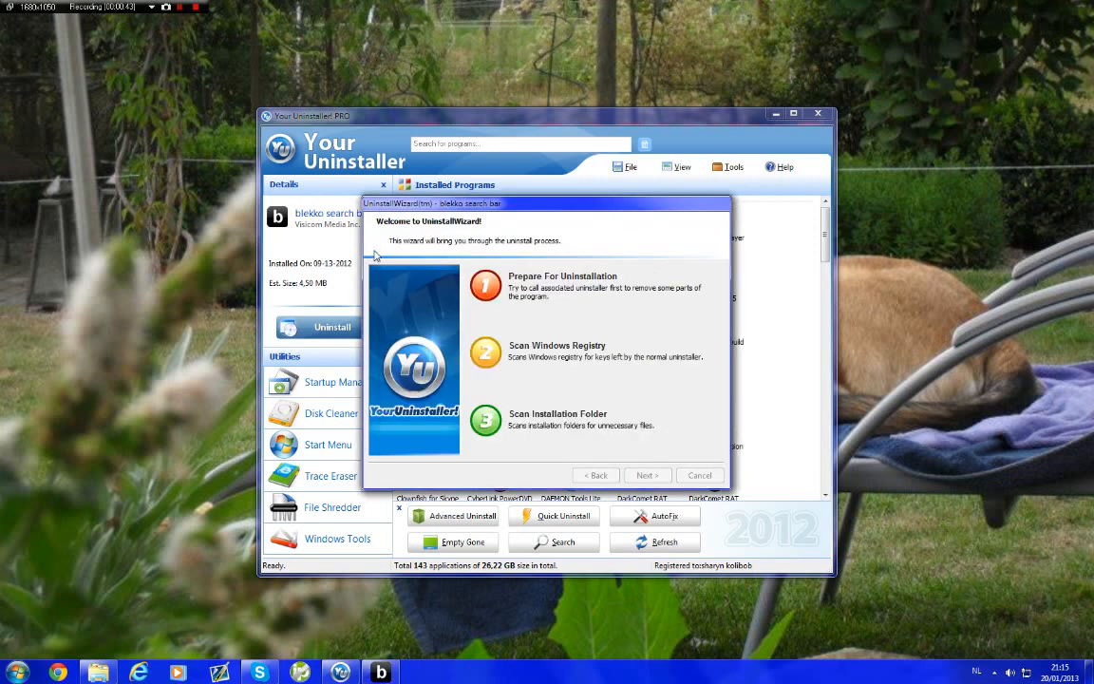
- Finish the blekko uninstaller and let Your Uninstaller scan the registry and installation folder for leftovers
left_click(646, 475)
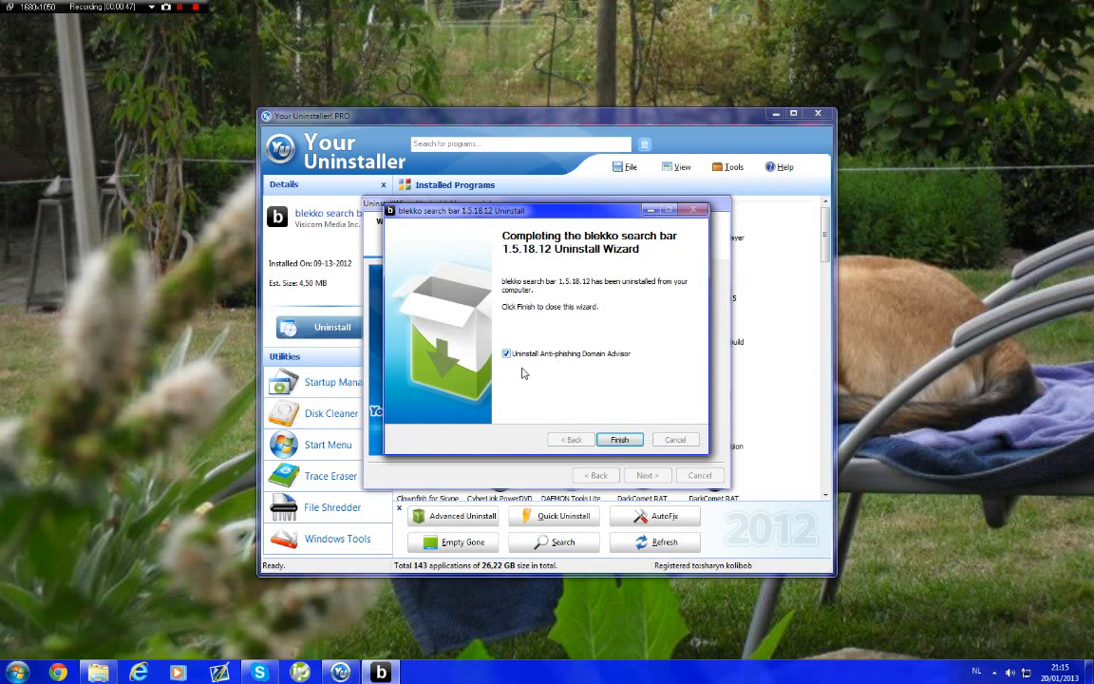
left_click(619, 439)
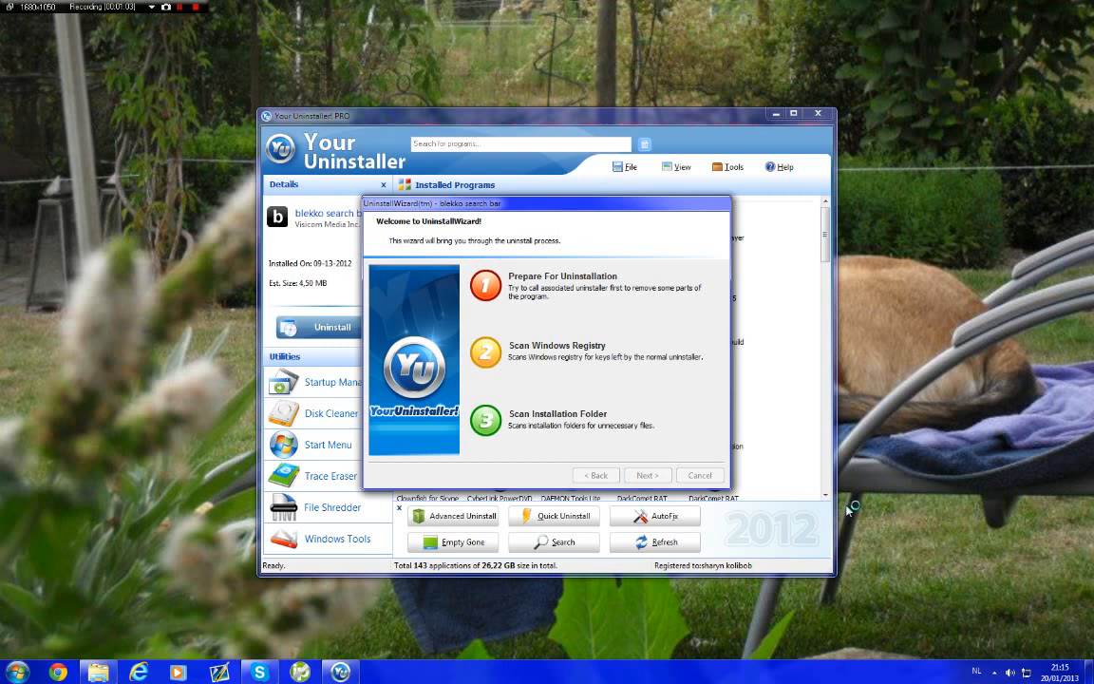
mouse_move(598, 559)
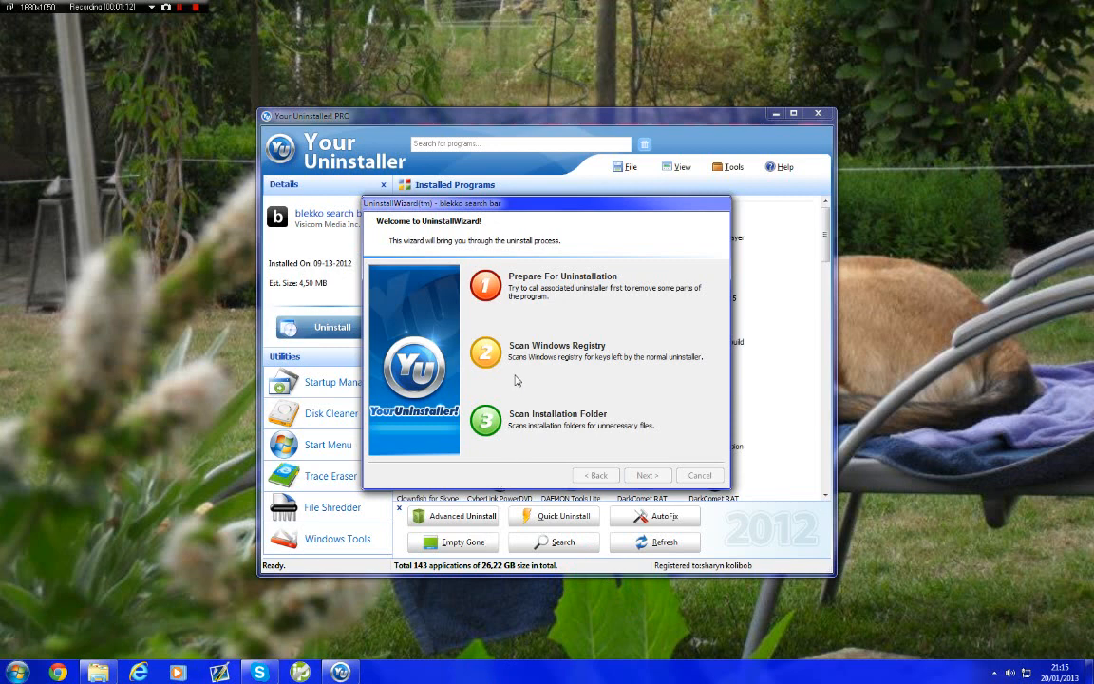
mouse_move(543, 433)
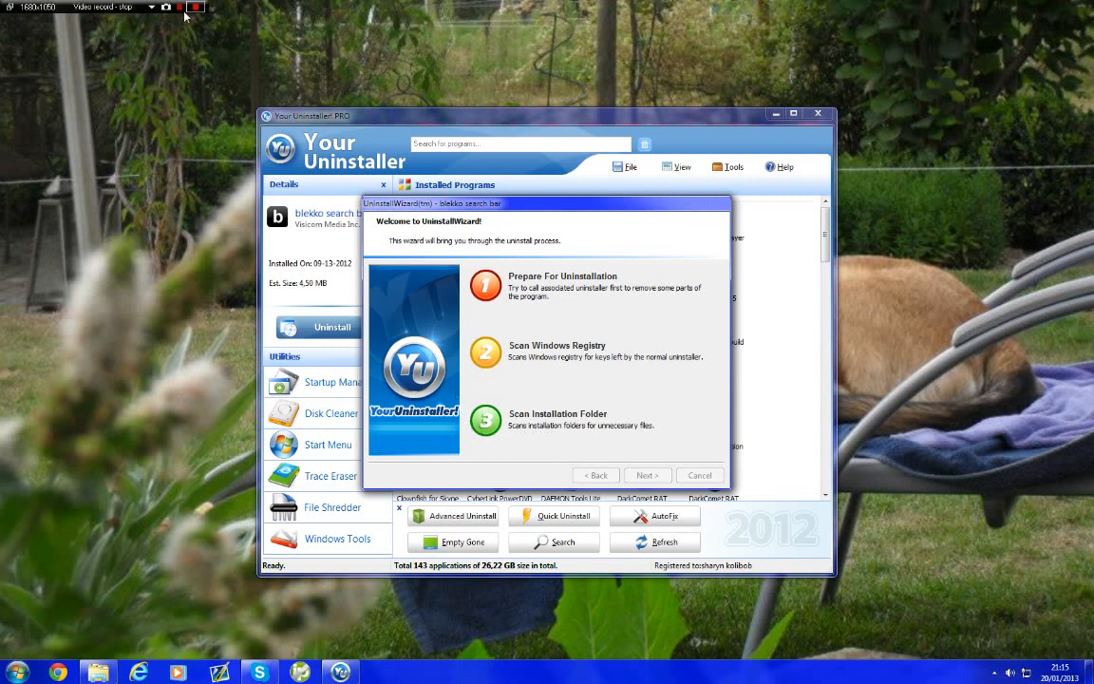
left_click(179, 8)
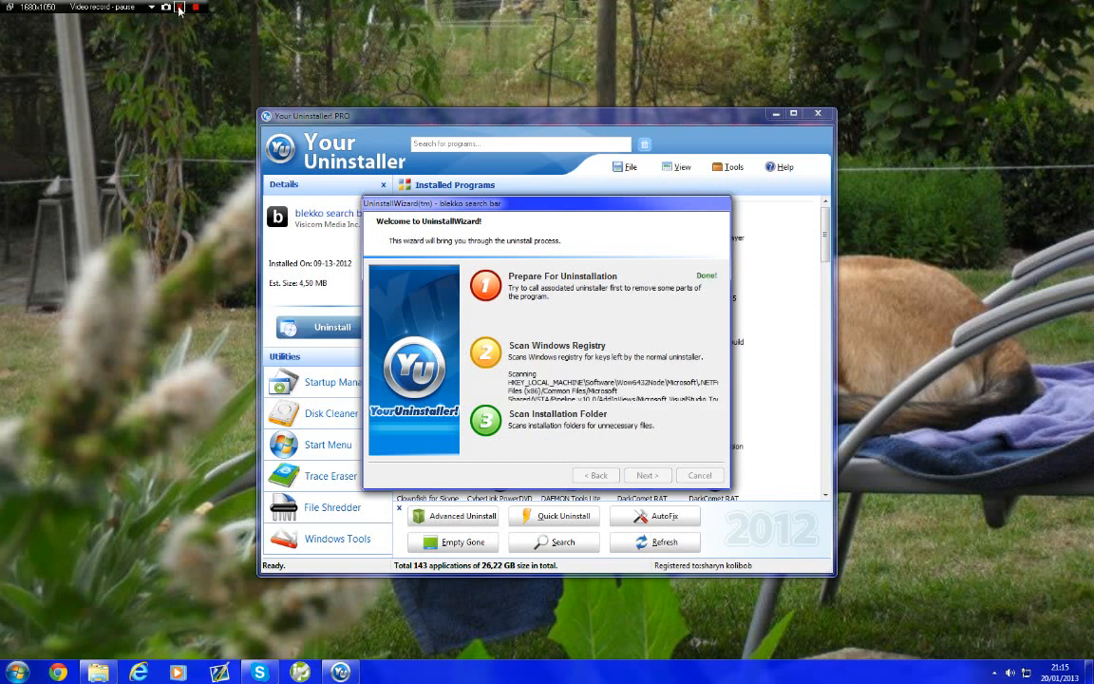
left_click(646, 475)
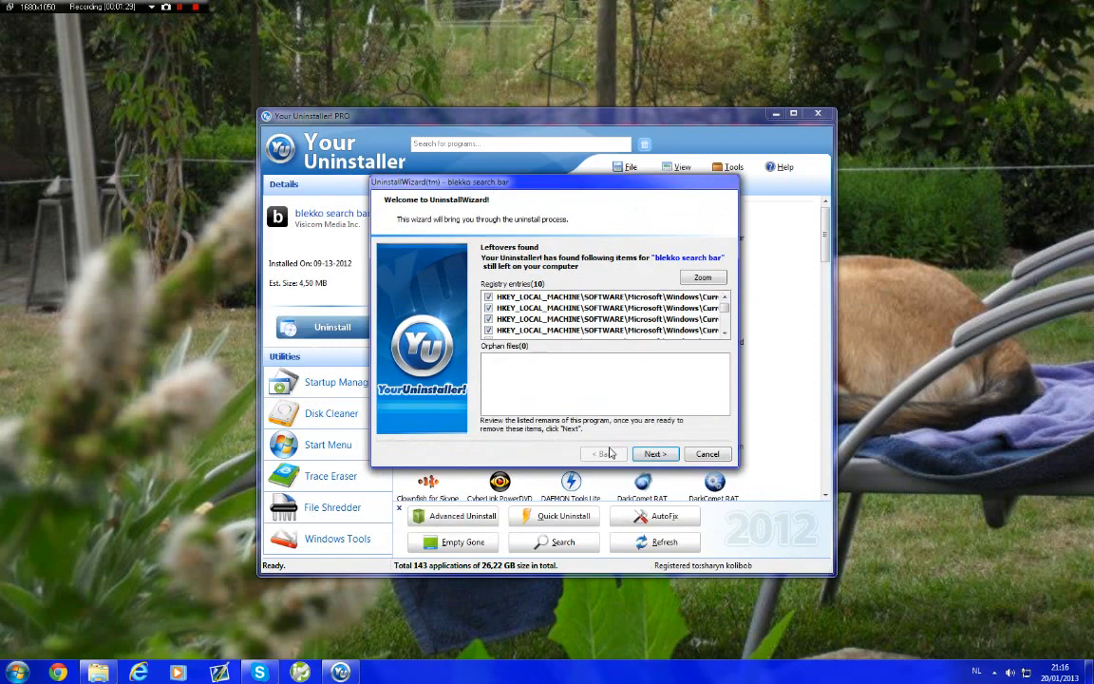
- Delete the ticked leftover blekko search bar registry entries
left_click(653, 452)
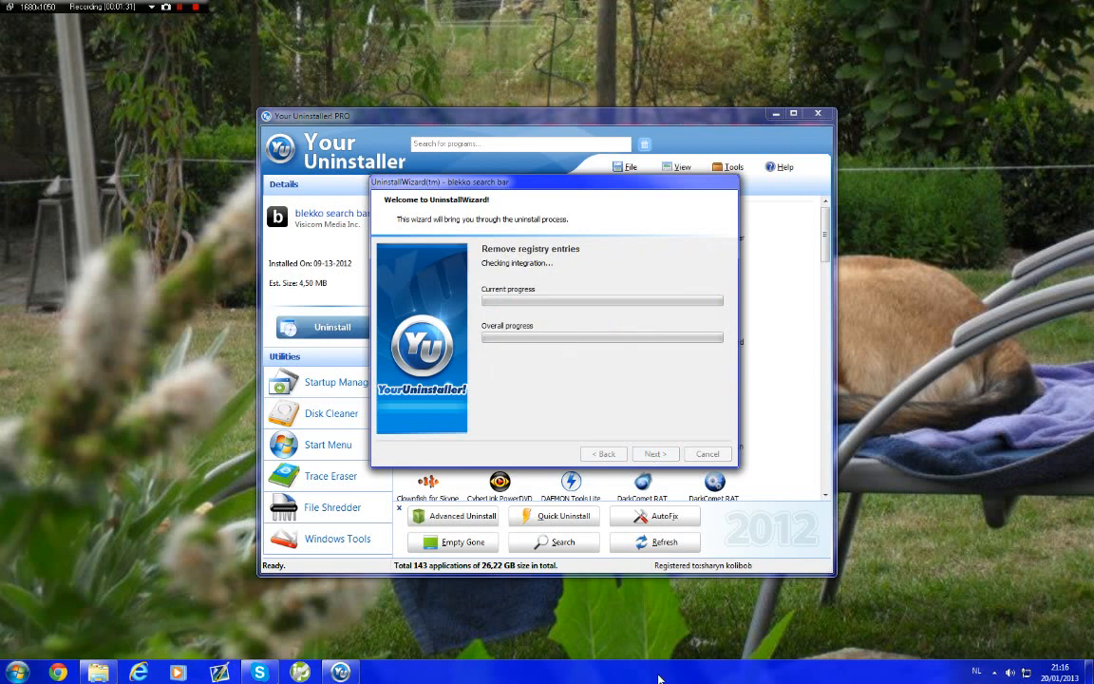
mouse_move(574, 384)
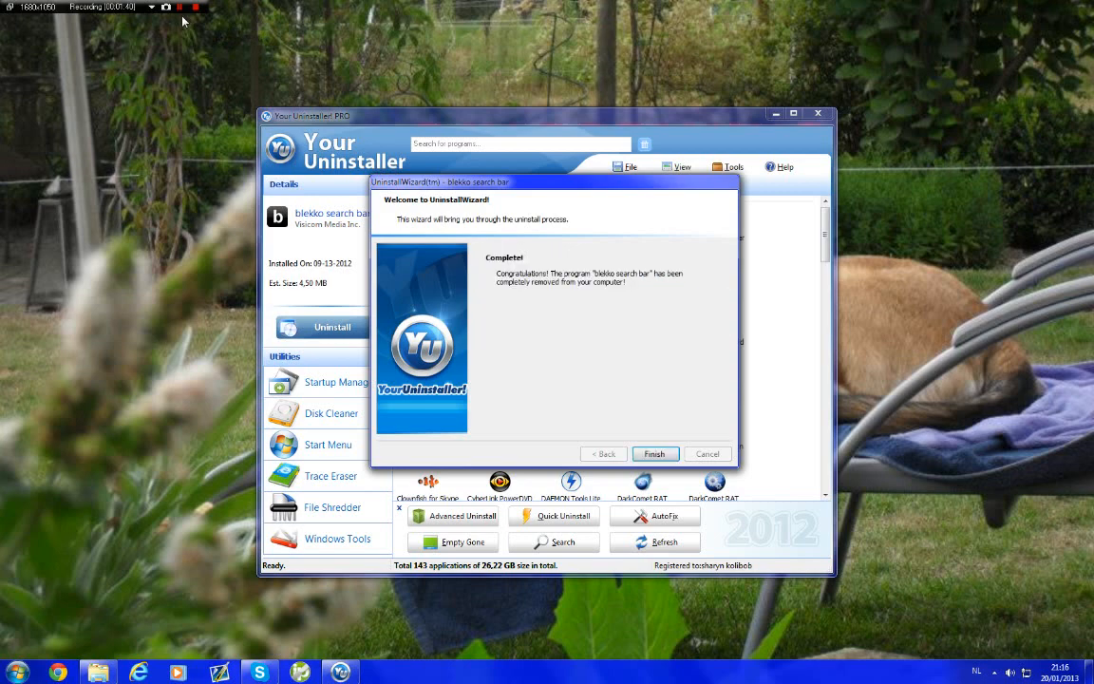
mouse_move(527, 413)
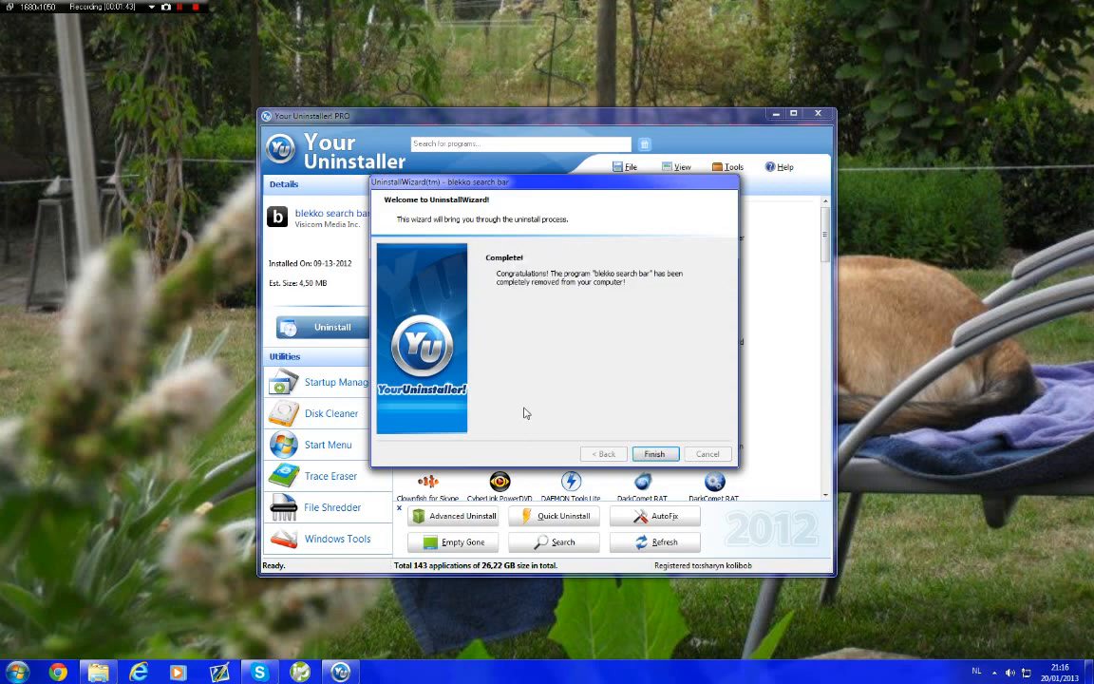
- Finish the wizard, review the Installed Programs list, and close Your Uninstaller
left_click(654, 452)
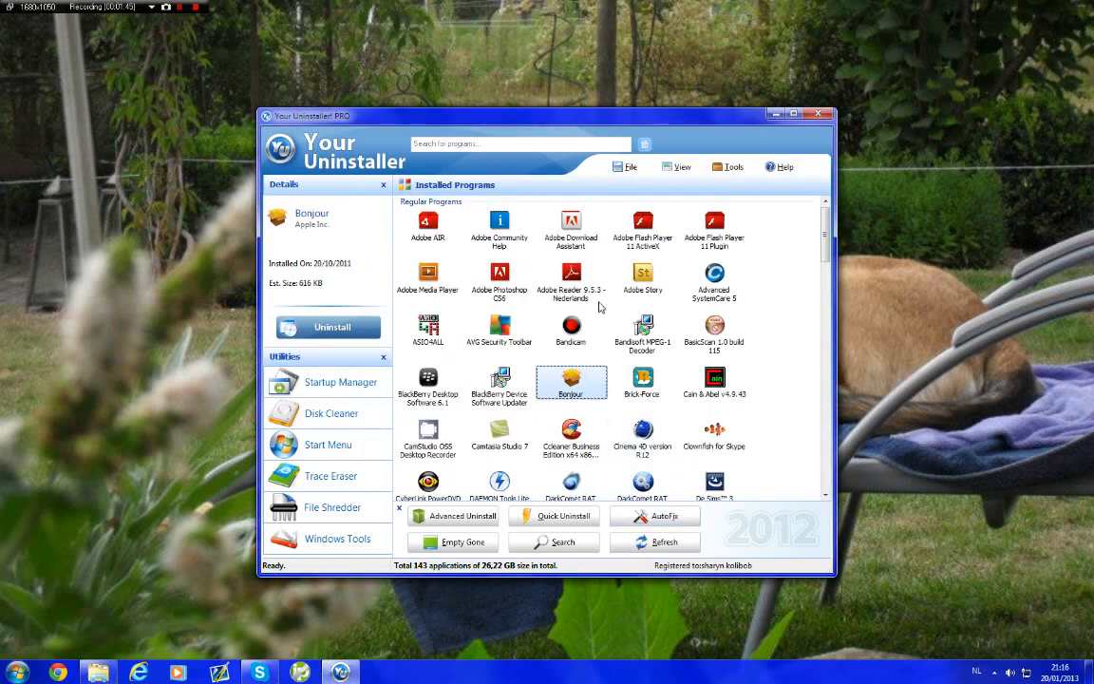
scroll("down", 3)
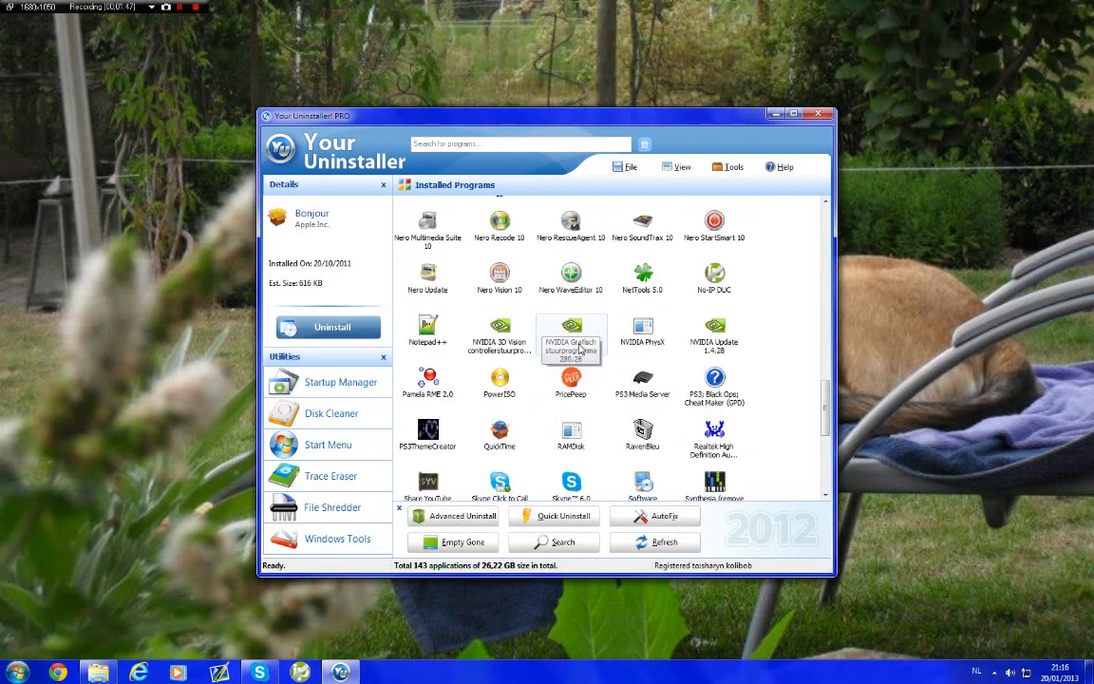
scroll("down", 3)
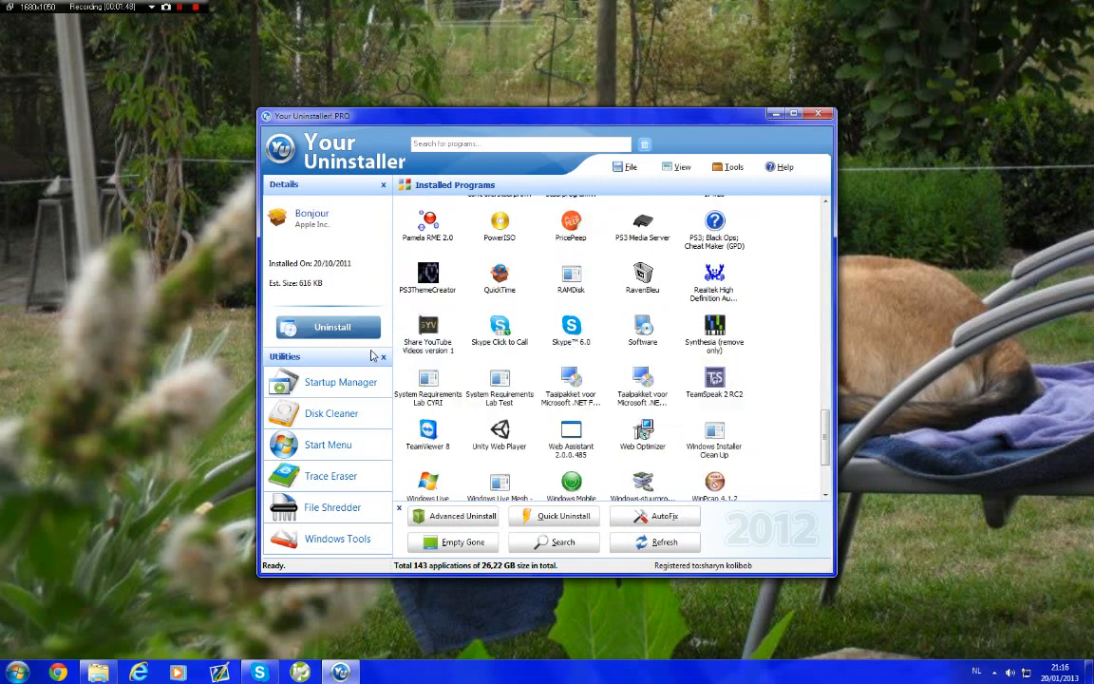
mouse_move(794, 131)
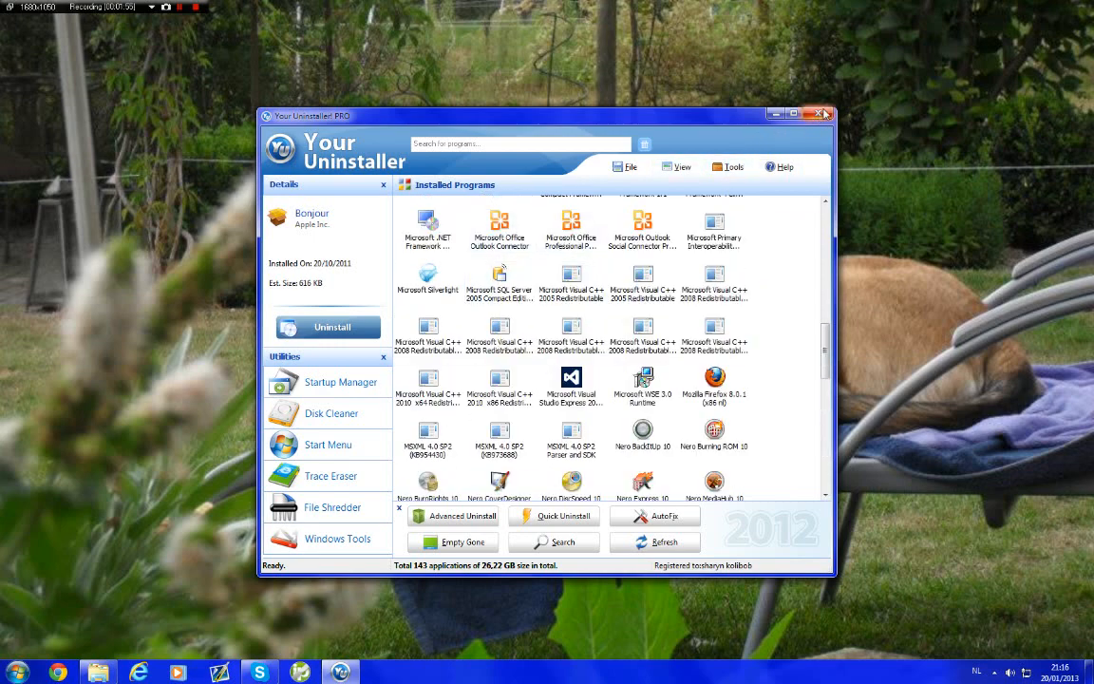
left_click(819, 114)
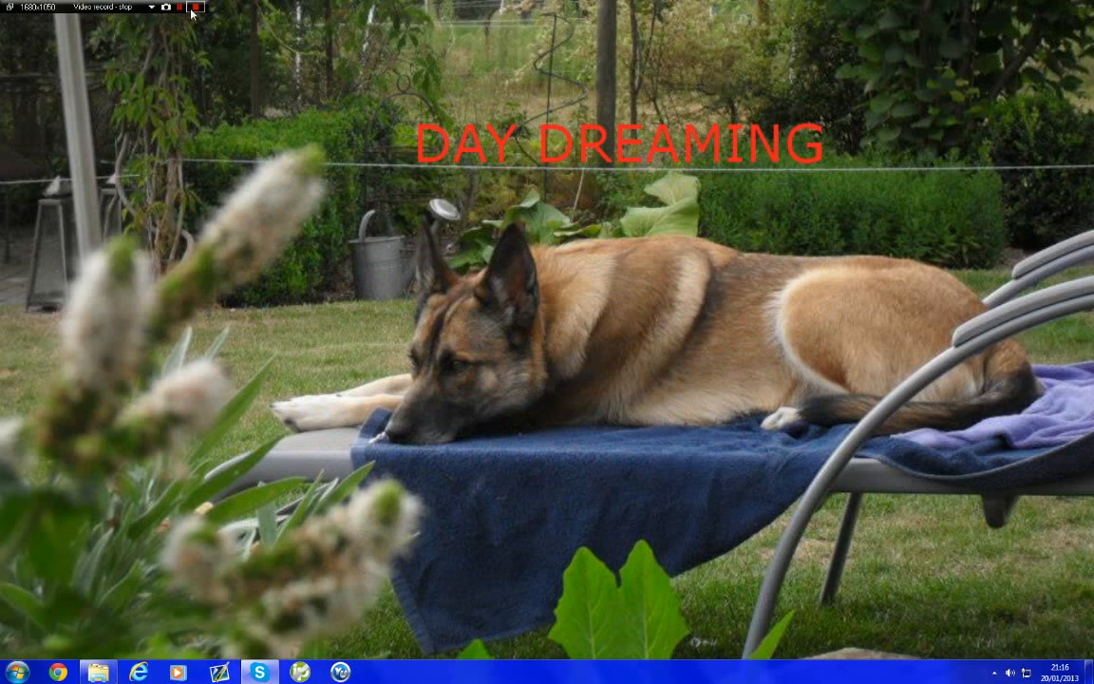